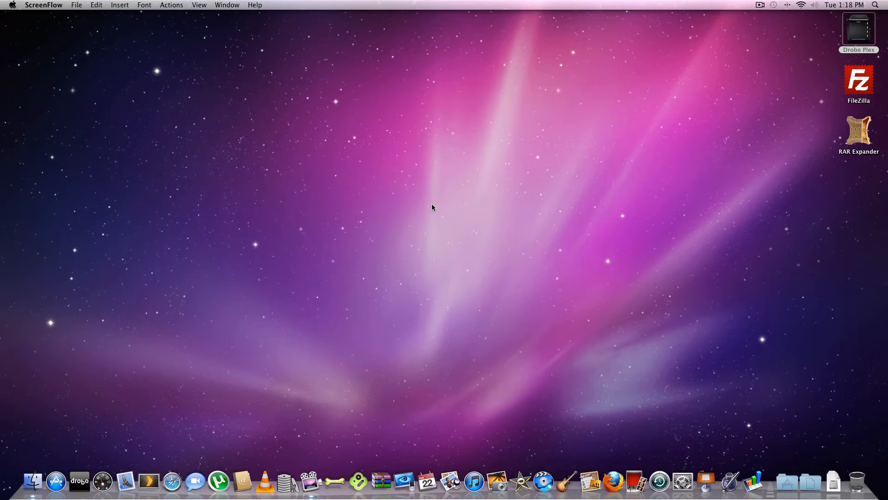
{"action": "mouse_move", "coordinate": [216, 415]}
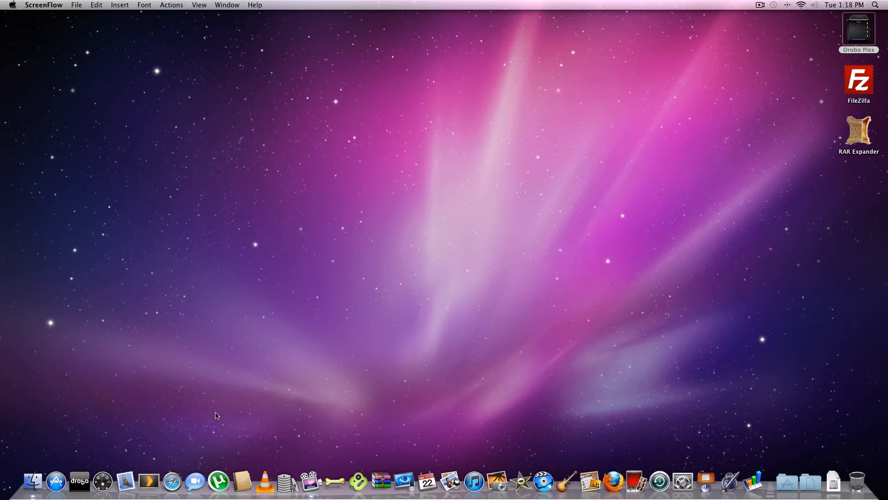
{"action": "mouse_move", "coordinate": [79, 482]}
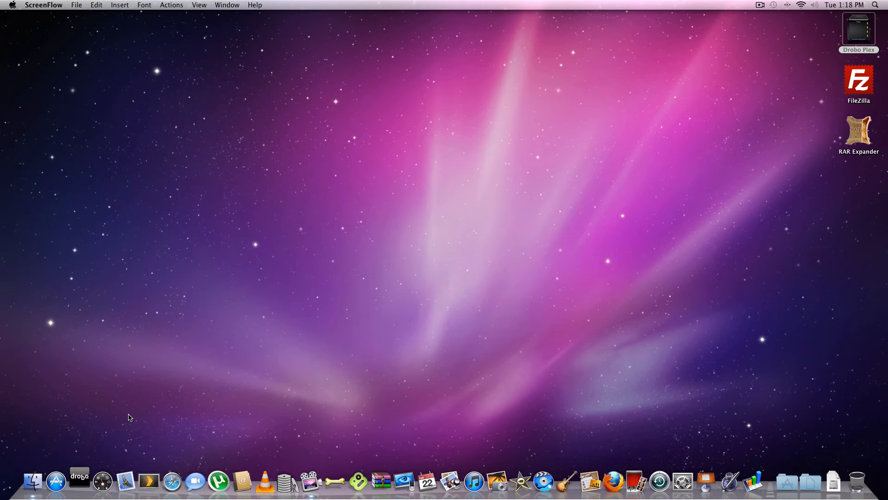
Step: Launch Drobo Dashboard, connect to Jupiter, and list the Jupiter and Drobo-FS devices
{"action": "left_click", "coordinate": [79, 482]}
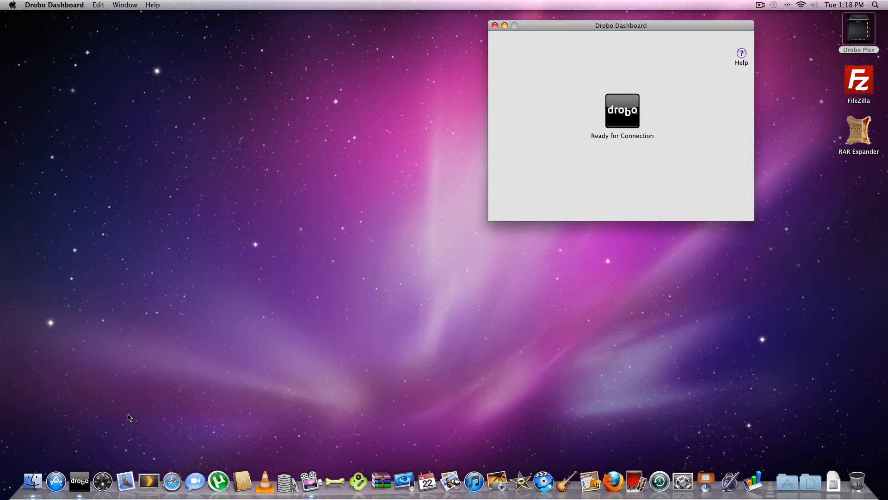
{"action": "mouse_move", "coordinate": [713, 107]}
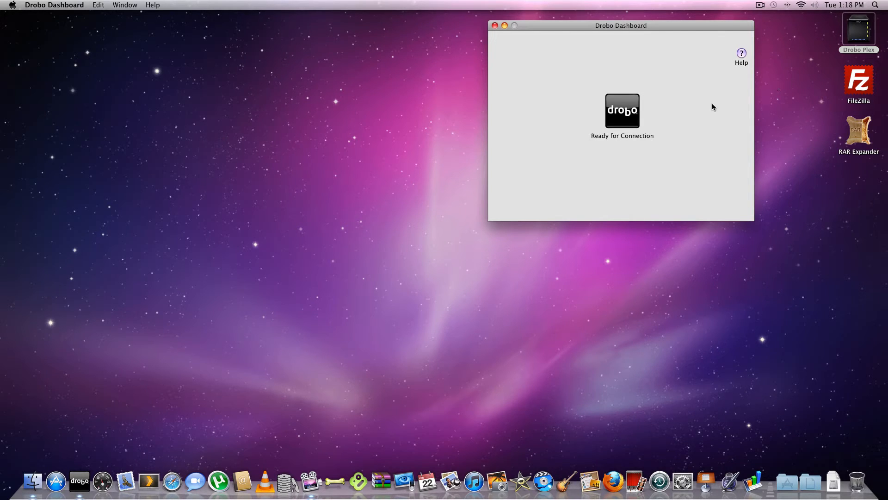
{"action": "mouse_move", "coordinate": [634, 111]}
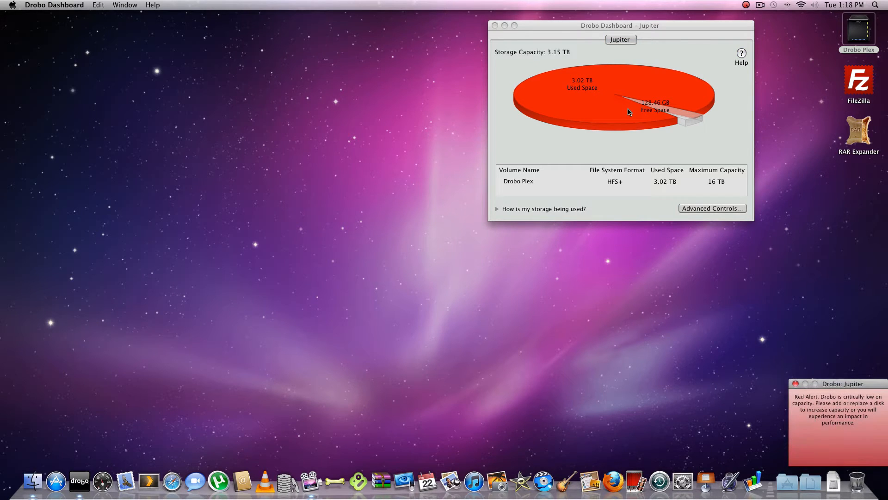
{"action": "mouse_move", "coordinate": [630, 71]}
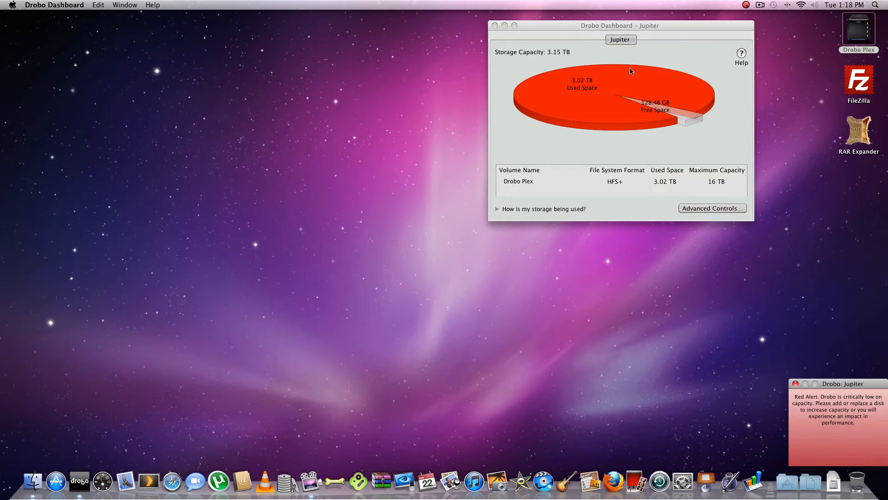
{"action": "mouse_move", "coordinate": [623, 45]}
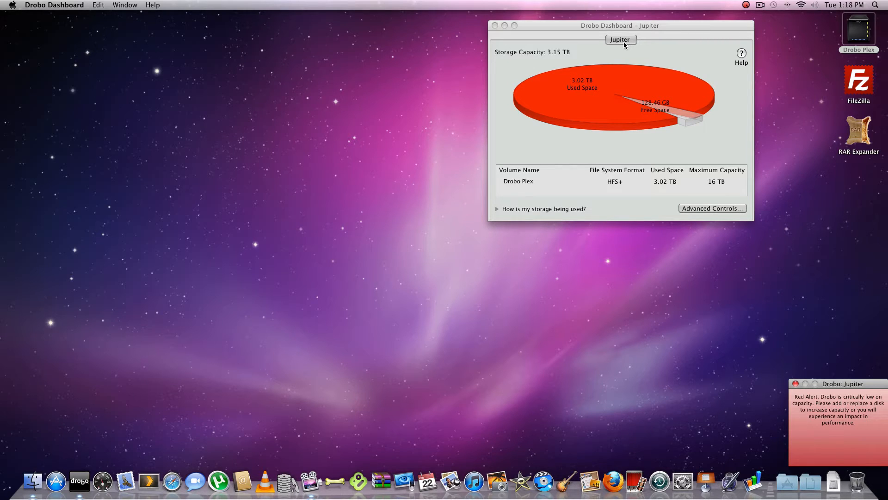
{"action": "mouse_move", "coordinate": [600, 110]}
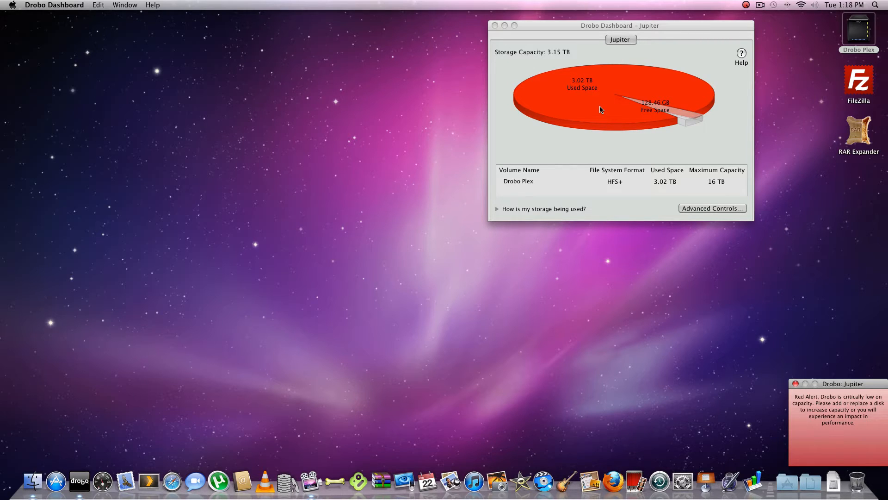
{"action": "mouse_move", "coordinate": [647, 109]}
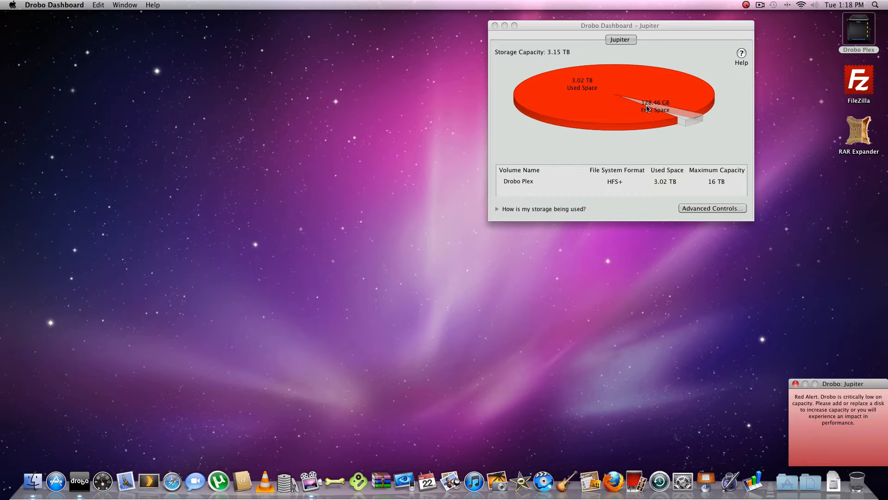
{"action": "left_click", "coordinate": [620, 39]}
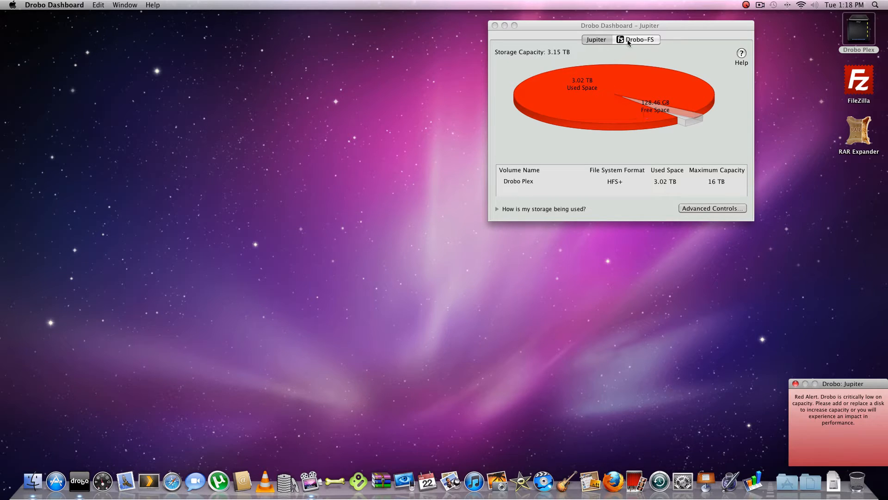
Step: Select Drobo-FS to view its 2.24 TB capacity and connected Public share
{"action": "left_click", "coordinate": [636, 39]}
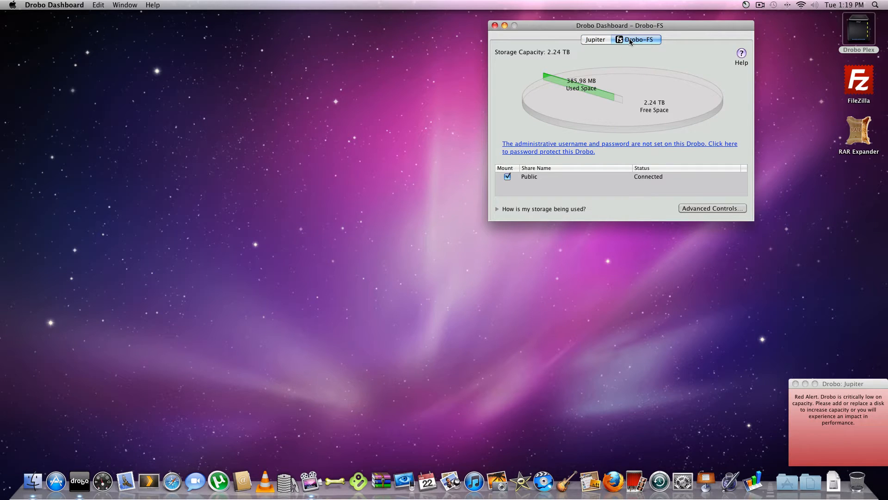
{"action": "mouse_move", "coordinate": [700, 216]}
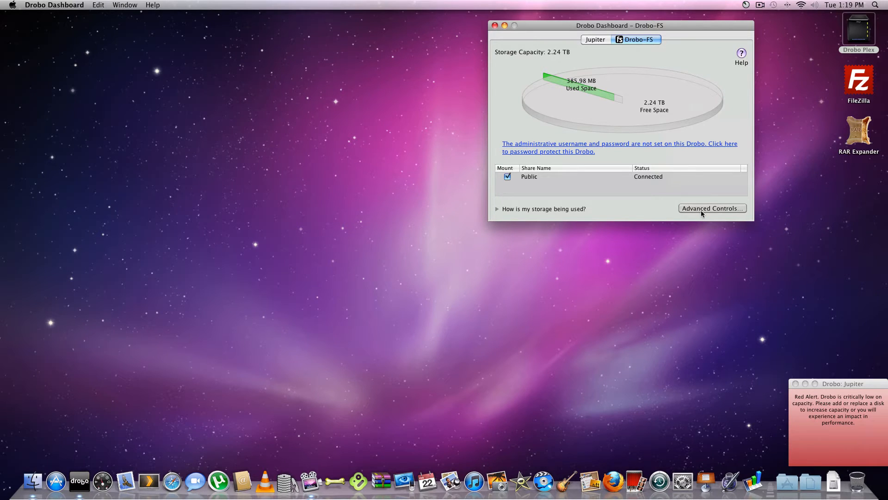
Step: Open Advanced Controls for Drobo-FS, confirming it is healthy with 2.24 TB free
{"action": "left_click", "coordinate": [712, 207]}
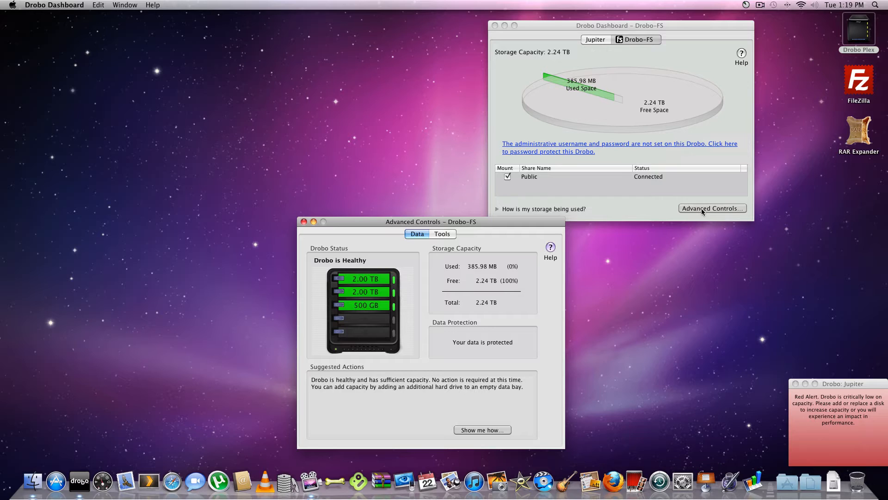
{"action": "mouse_move", "coordinate": [394, 295]}
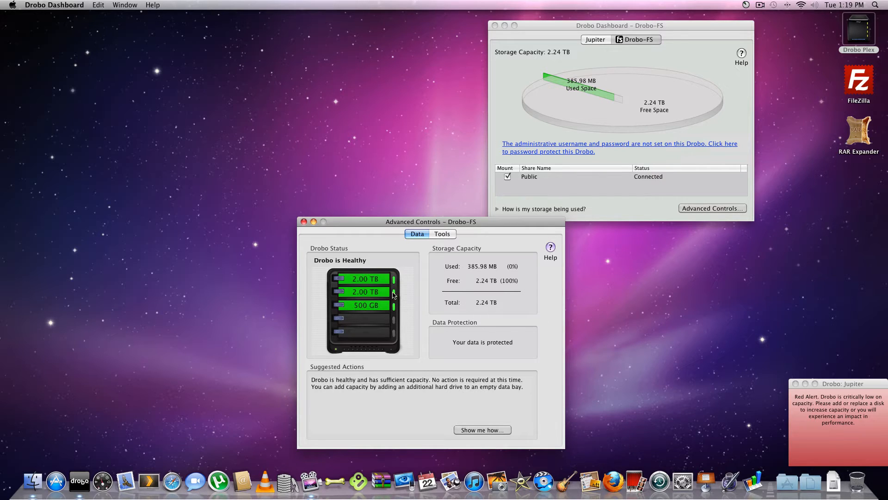
{"action": "mouse_move", "coordinate": [374, 292]}
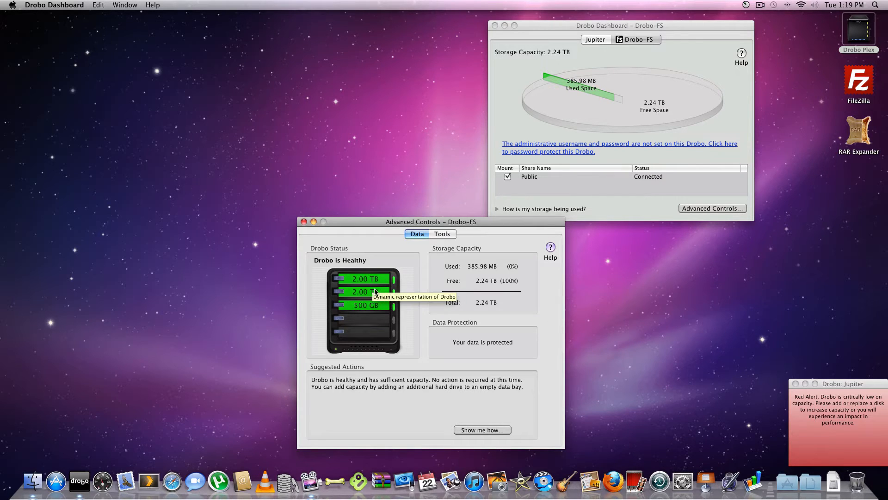
{"action": "mouse_move", "coordinate": [369, 305]}
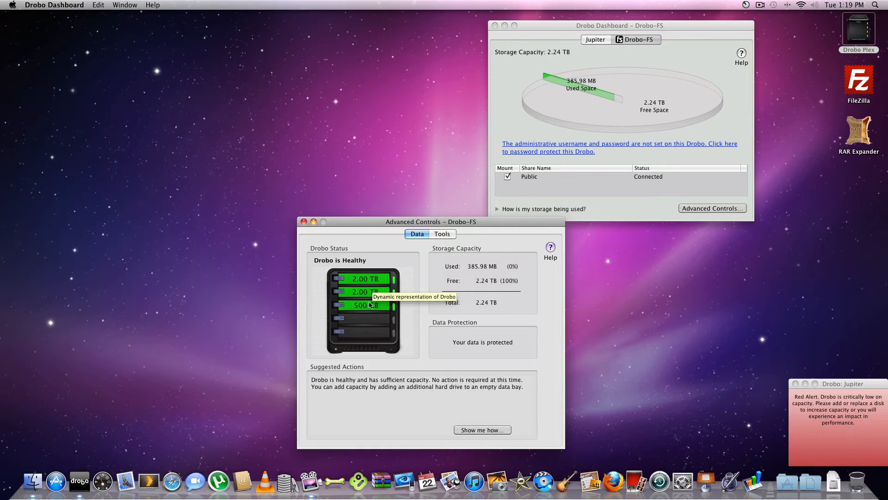
{"action": "mouse_move", "coordinate": [355, 310]}
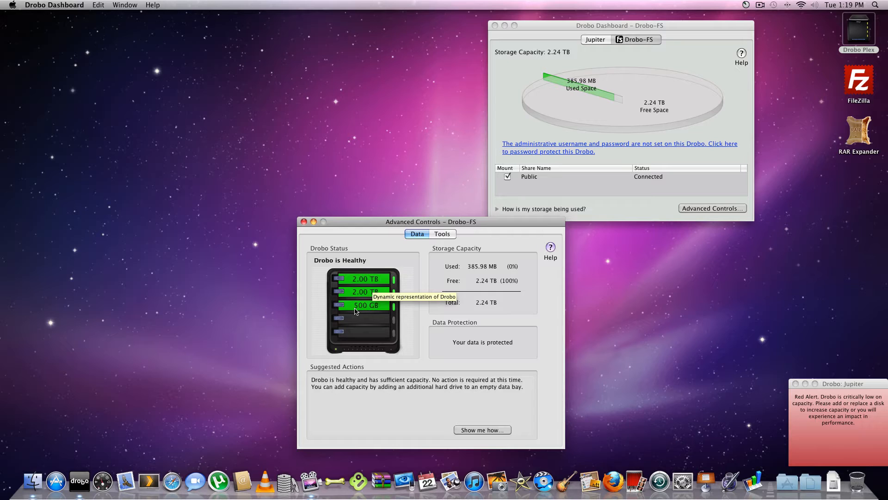
{"action": "mouse_move", "coordinate": [342, 330]}
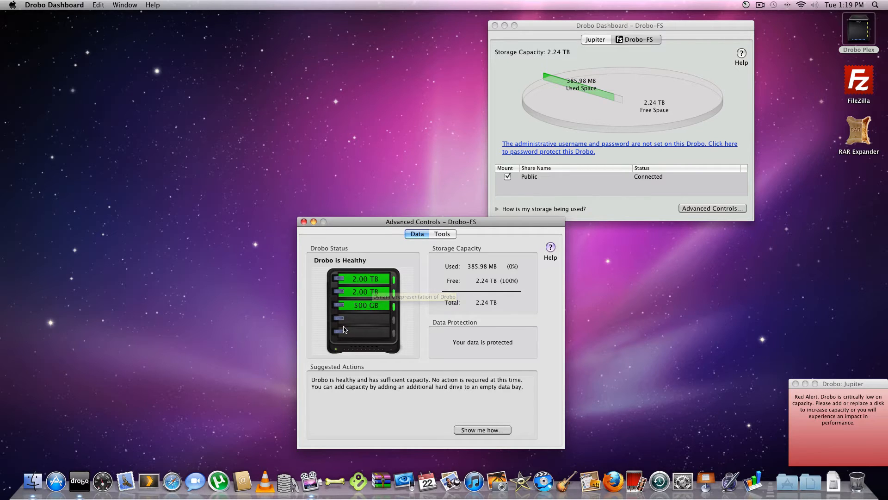
{"action": "mouse_move", "coordinate": [342, 332]}
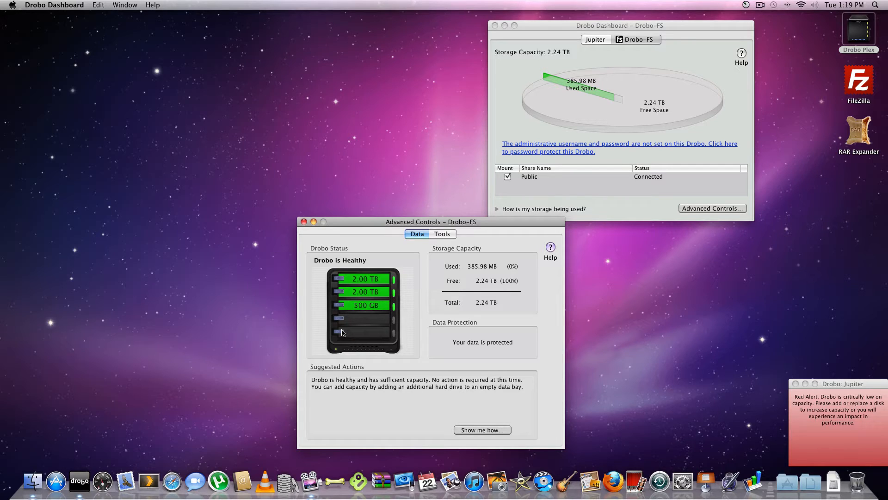
{"action": "mouse_move", "coordinate": [391, 339]}
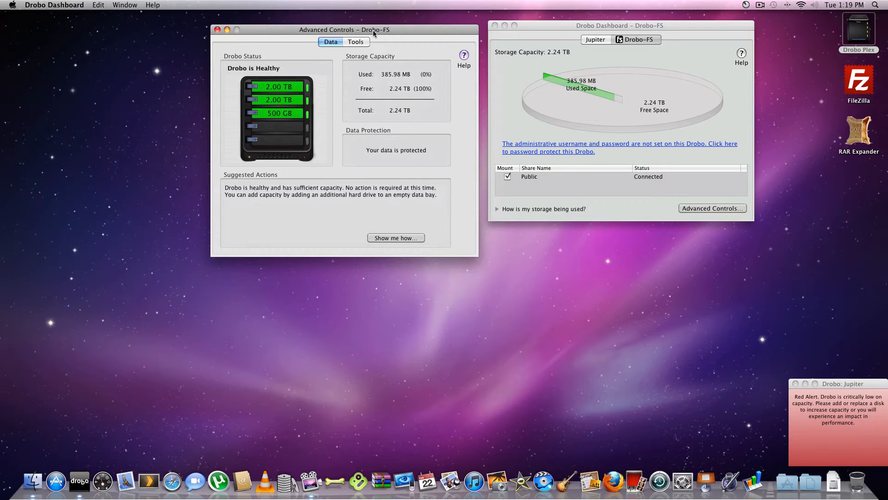
{"action": "mouse_move", "coordinate": [365, 47]}
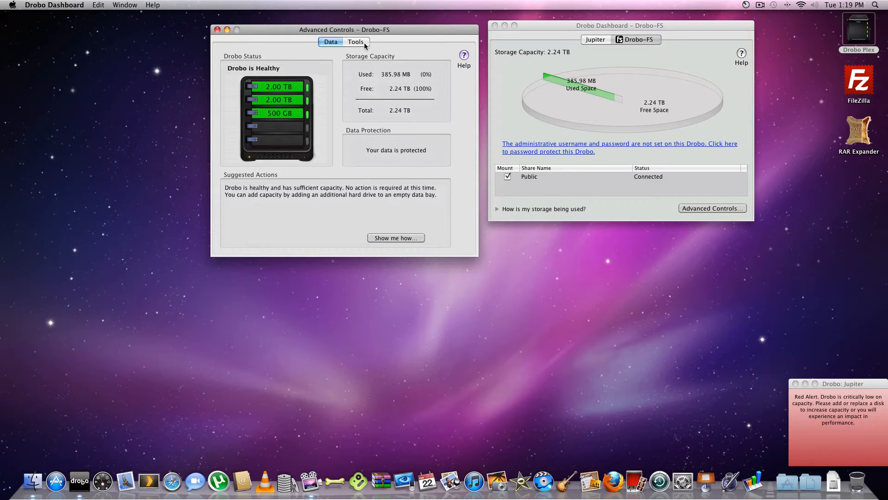
Step: In Drobo FS Settings, set disk spin-down to 1 hour and enable 'Dim the lights'
{"action": "left_click", "coordinate": [356, 41]}
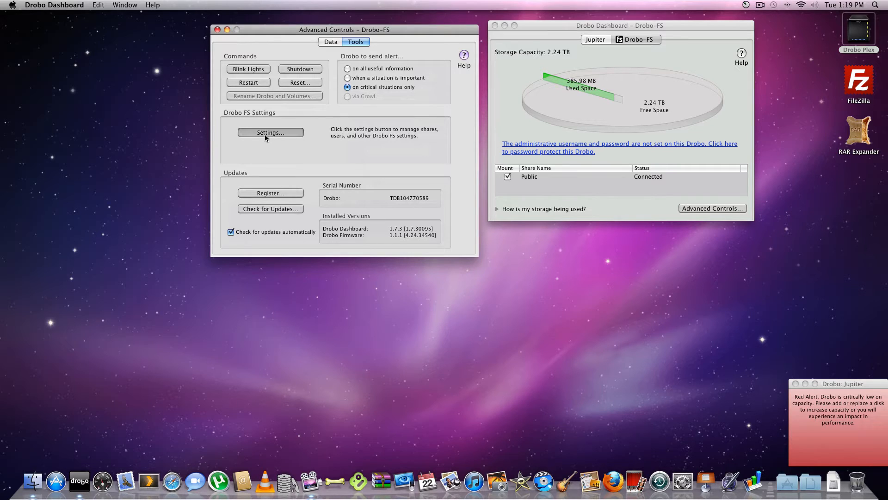
{"action": "left_click", "coordinate": [270, 132]}
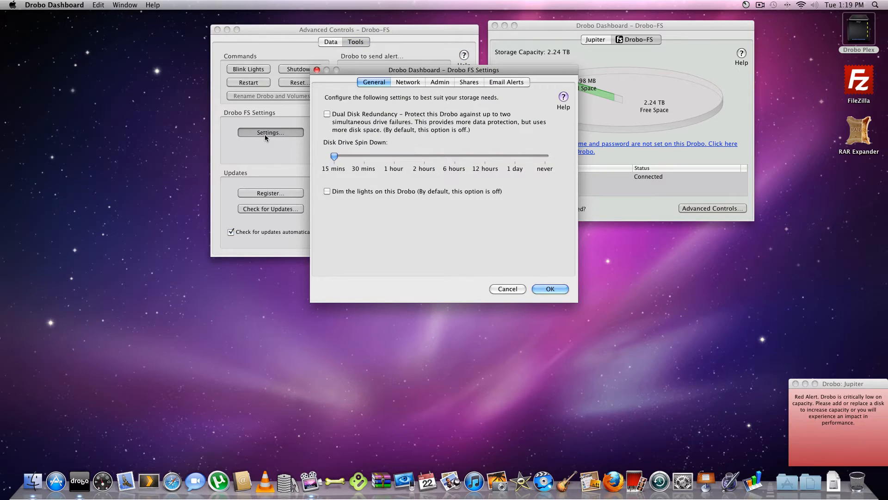
{"action": "mouse_move", "coordinate": [387, 165]}
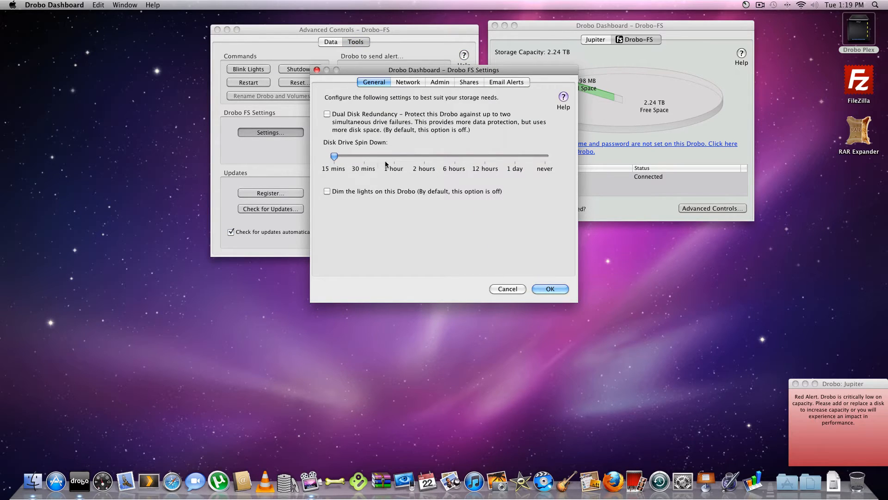
{"action": "mouse_move", "coordinate": [365, 159]}
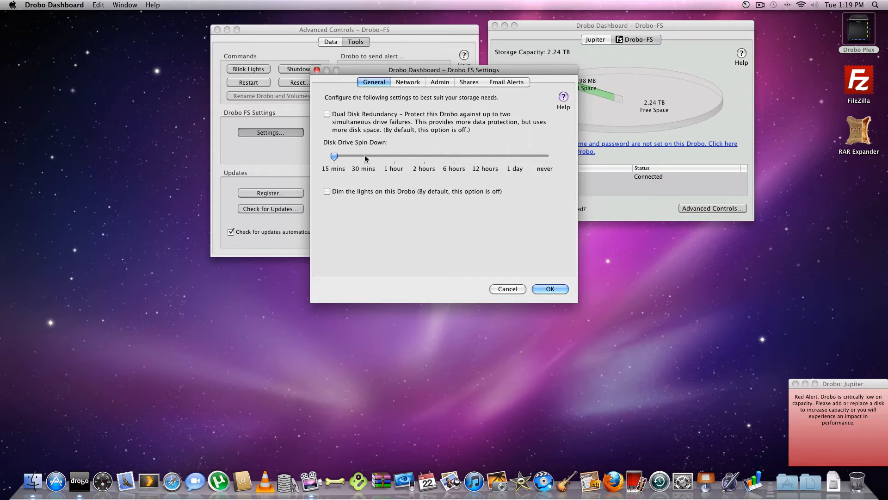
{"action": "mouse_move", "coordinate": [394, 162]}
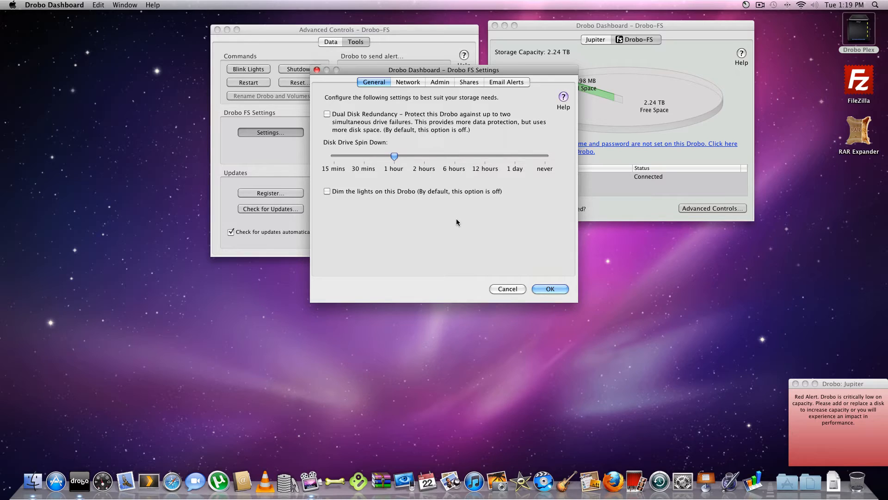
{"action": "mouse_move", "coordinate": [391, 198]}
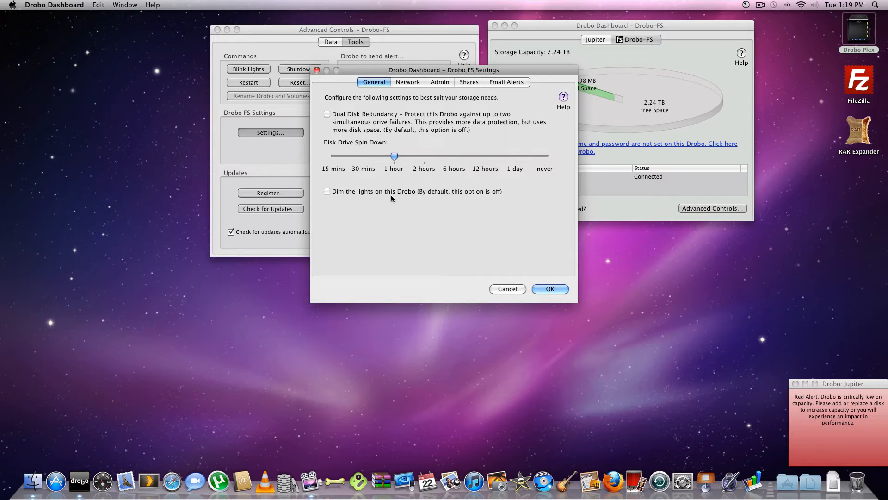
{"action": "left_click", "coordinate": [327, 192]}
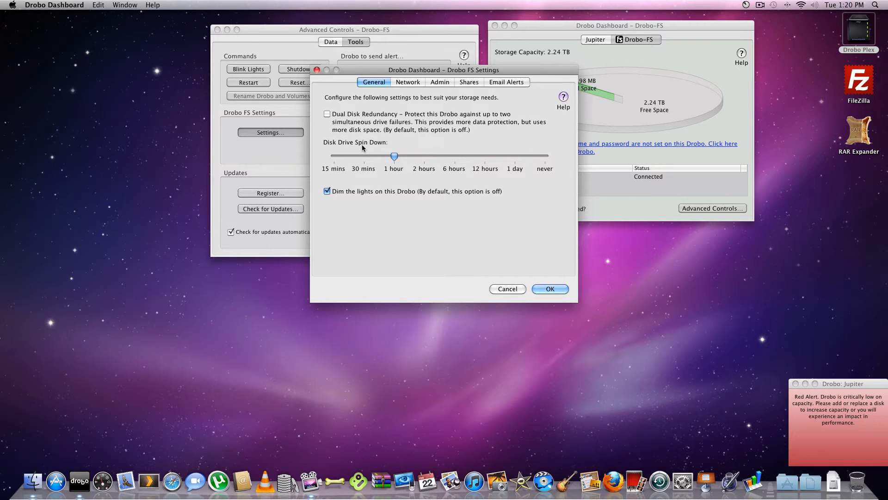
{"action": "mouse_move", "coordinate": [411, 122]}
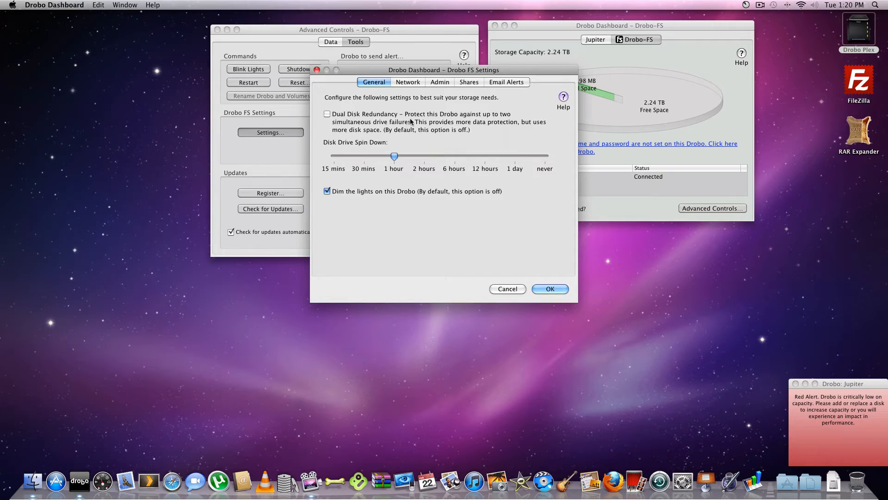
Step: Review the DHCP network settings, then view the Admin user and DroboApps options
{"action": "left_click", "coordinate": [408, 81]}
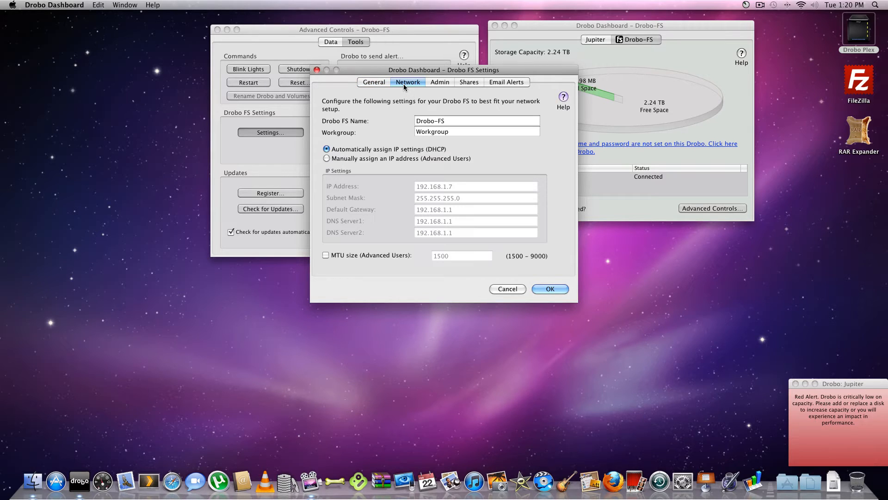
{"action": "mouse_move", "coordinate": [420, 94]}
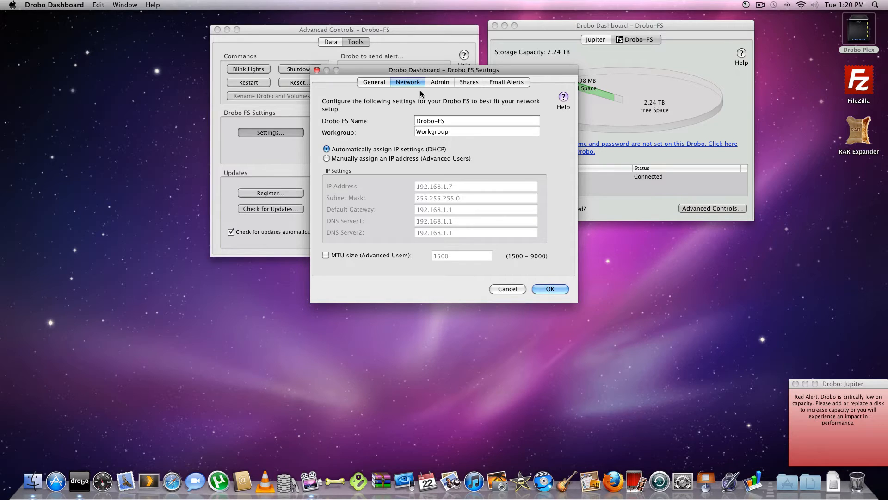
{"action": "mouse_move", "coordinate": [417, 85]}
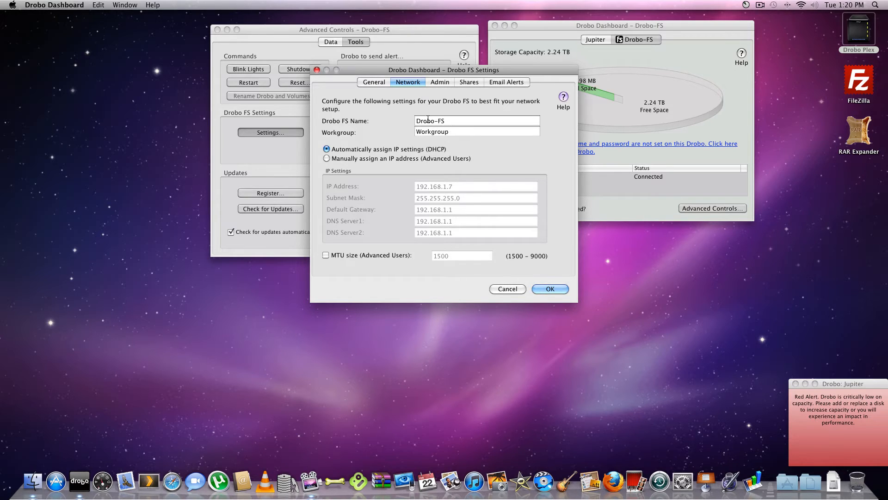
{"action": "mouse_move", "coordinate": [449, 139]}
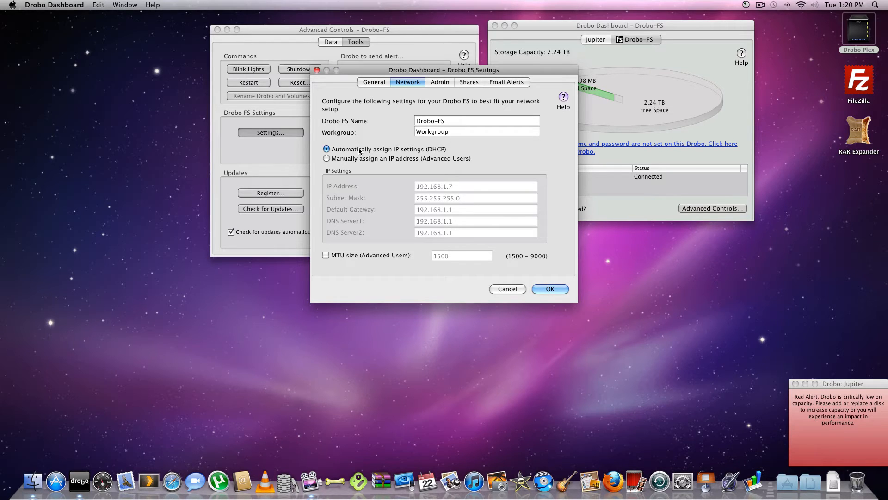
{"action": "mouse_move", "coordinate": [474, 127]}
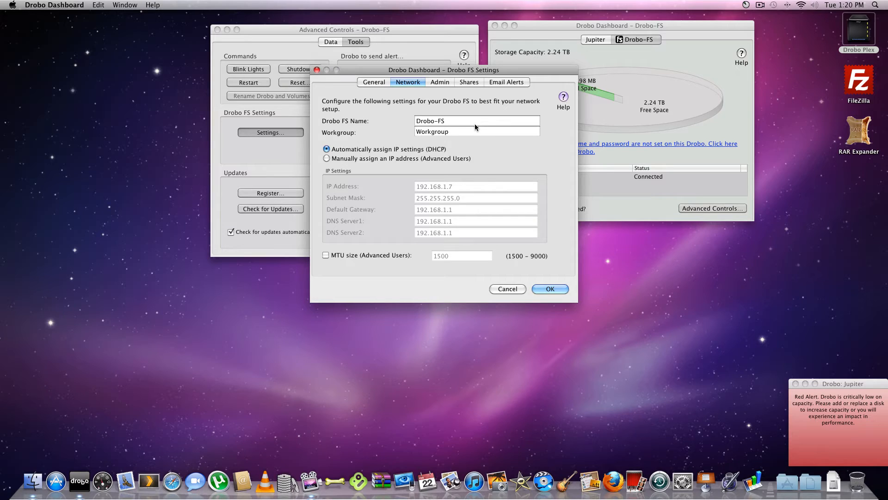
{"action": "mouse_move", "coordinate": [394, 162]}
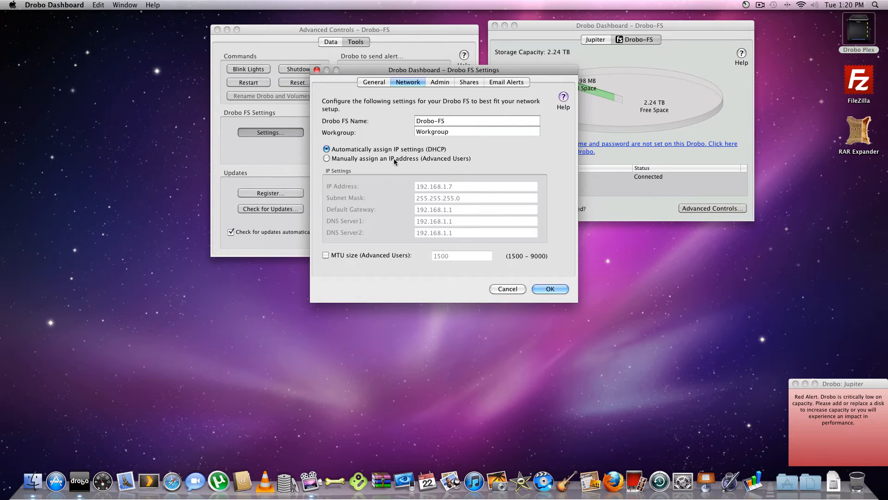
{"action": "left_click", "coordinate": [440, 81]}
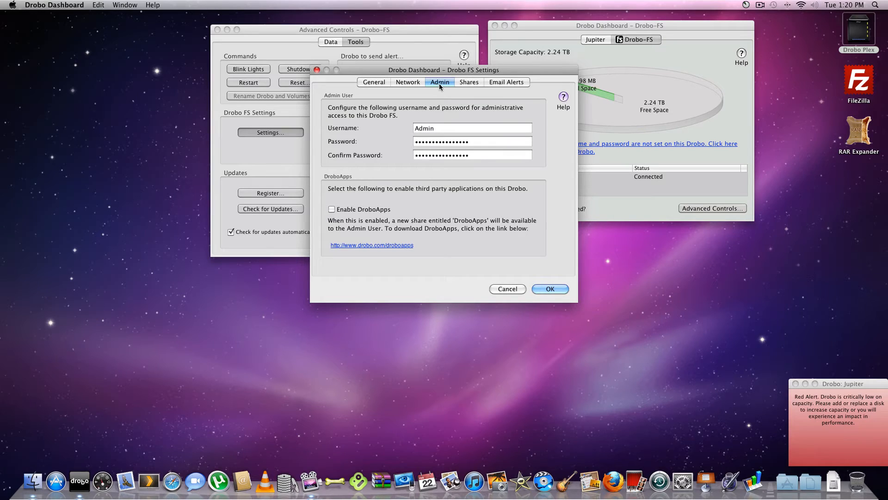
{"action": "mouse_move", "coordinate": [347, 210]}
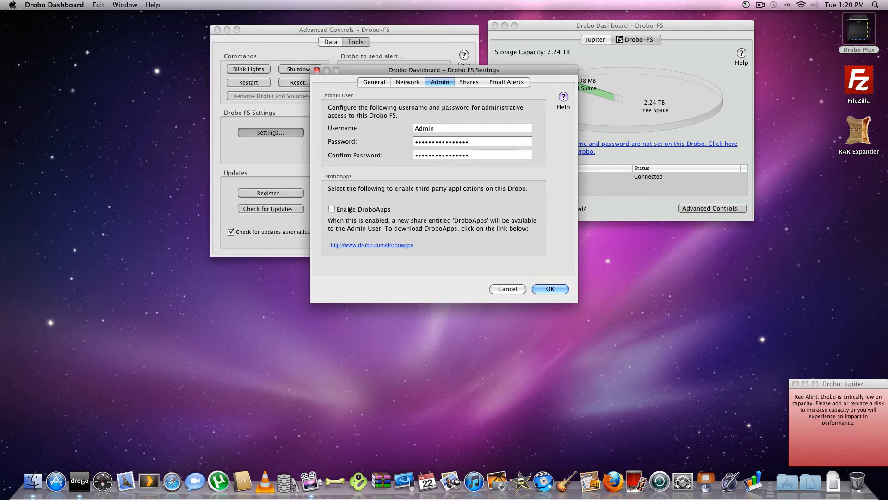
{"action": "mouse_move", "coordinate": [479, 91]}
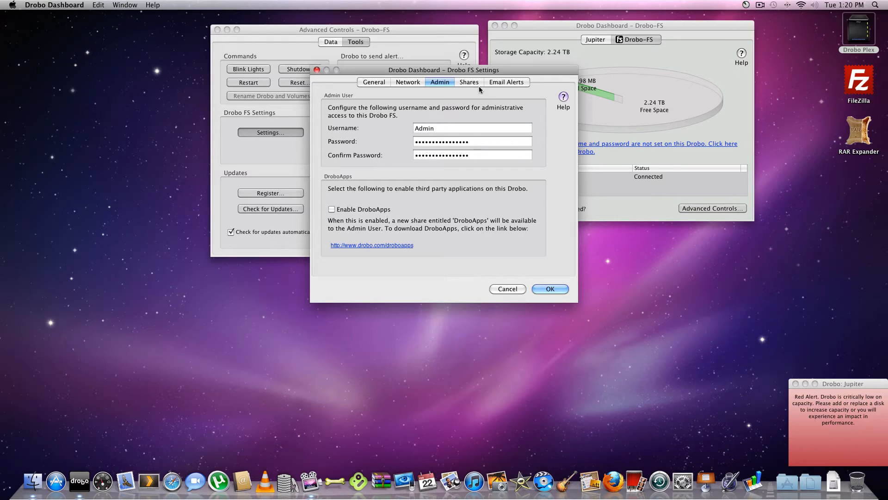
Step: View the Drobo FS Shares settings, which require an admin user first
{"action": "left_click", "coordinate": [468, 82]}
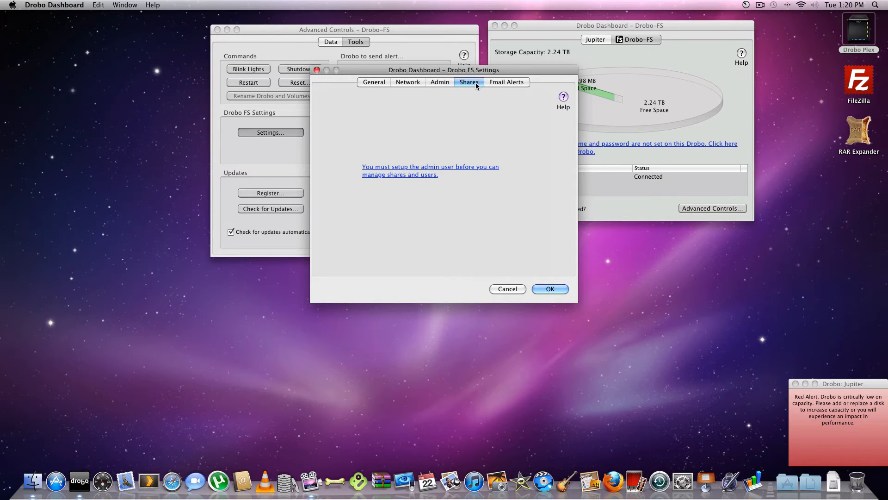
{"action": "mouse_move", "coordinate": [411, 205]}
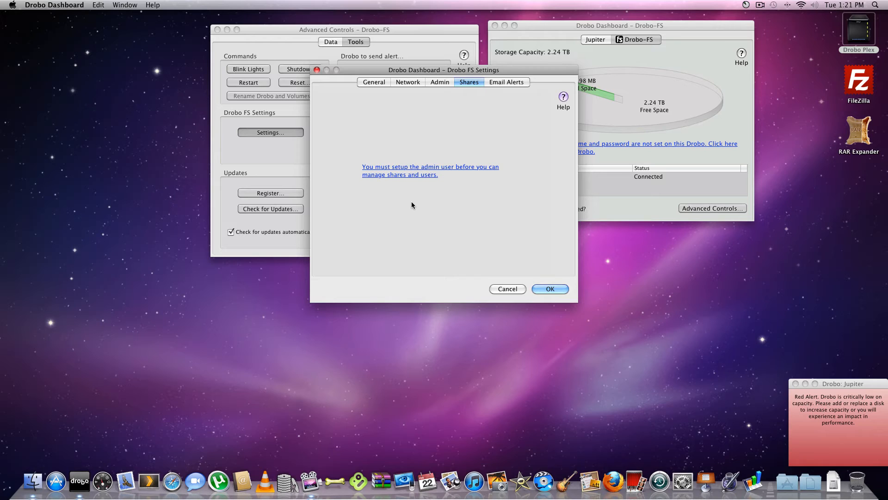
{"action": "mouse_move", "coordinate": [462, 114]}
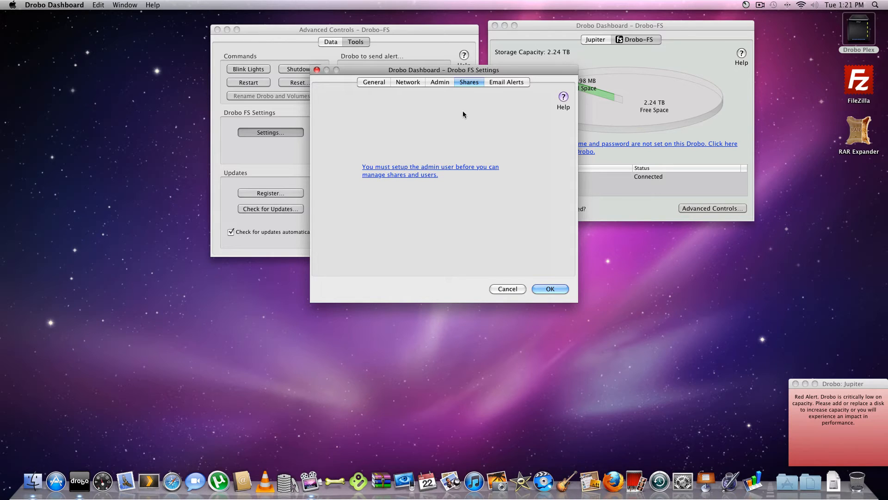
Step: Check email alerts (left disabled), recheck General settings, and save the Drobo FS settings
{"action": "left_click", "coordinate": [505, 81]}
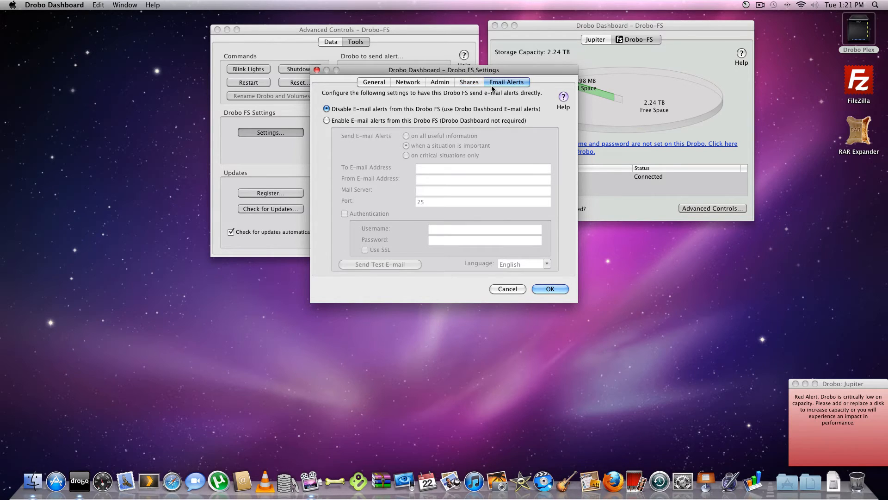
{"action": "mouse_move", "coordinate": [473, 126]}
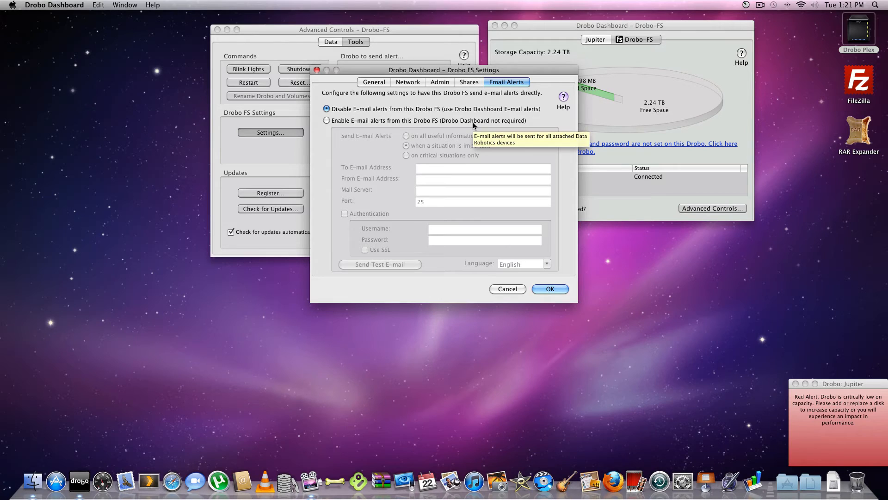
{"action": "mouse_move", "coordinate": [497, 122]}
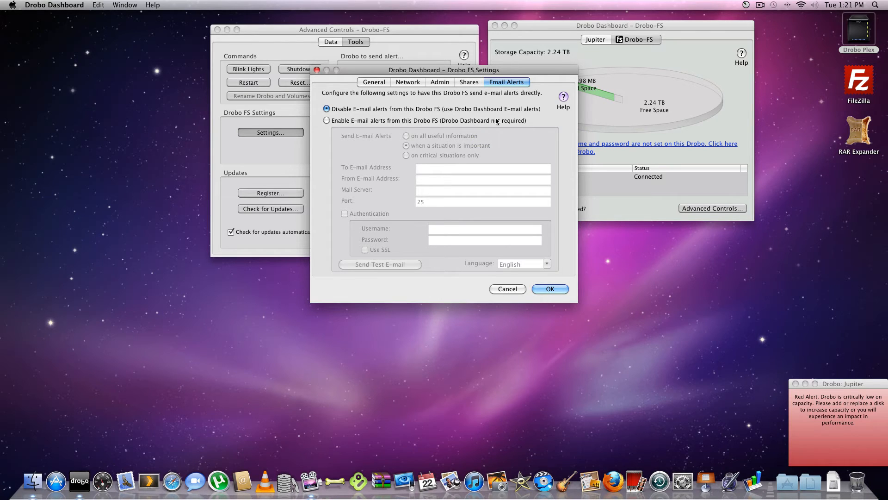
{"action": "left_click", "coordinate": [374, 82]}
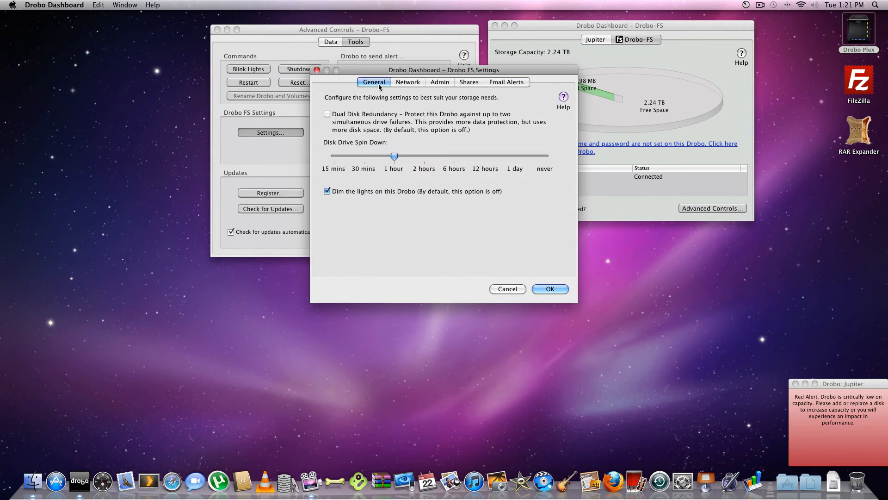
{"action": "mouse_move", "coordinate": [608, 341]}
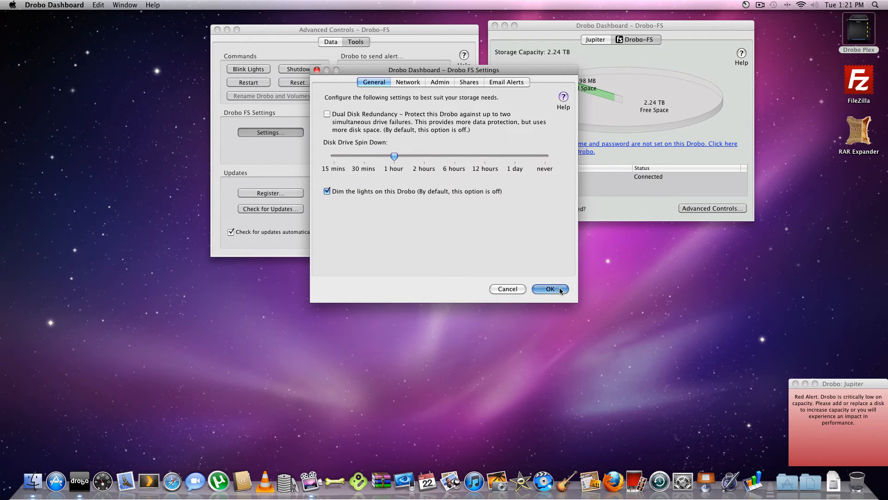
{"action": "left_click", "coordinate": [547, 289]}
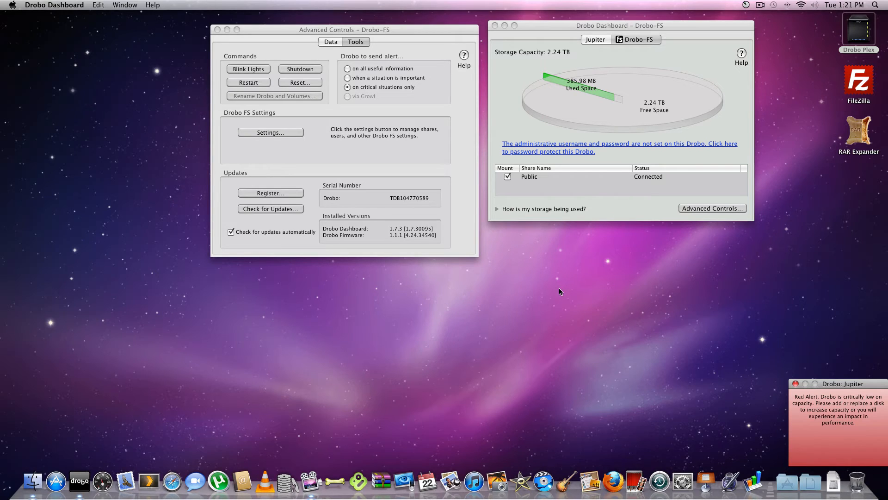
{"action": "mouse_move", "coordinate": [278, 218]}
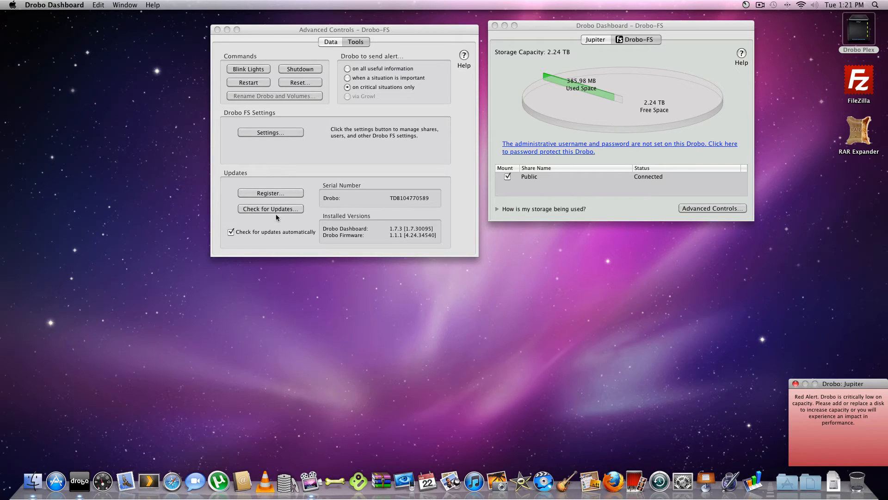
{"action": "mouse_move", "coordinate": [221, 30]}
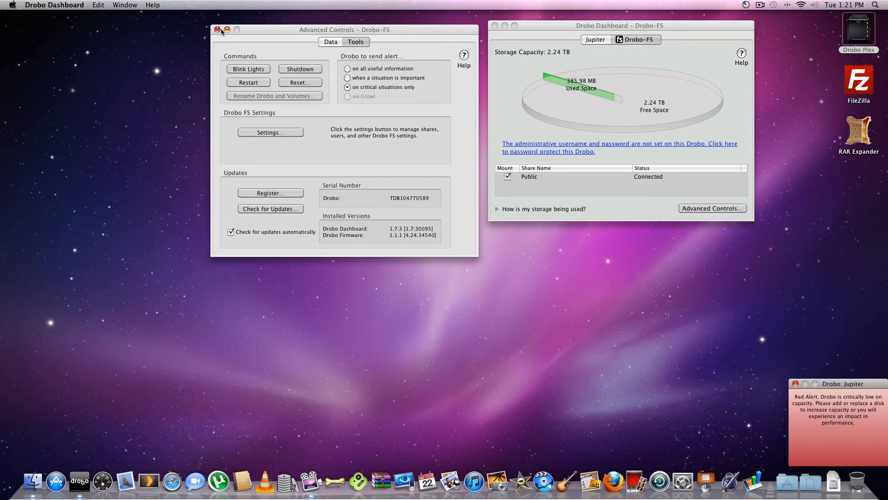
Step: Close the Drobo-FS Advanced Controls window, leaving the 2.24 TB main view
{"action": "left_click", "coordinate": [217, 29]}
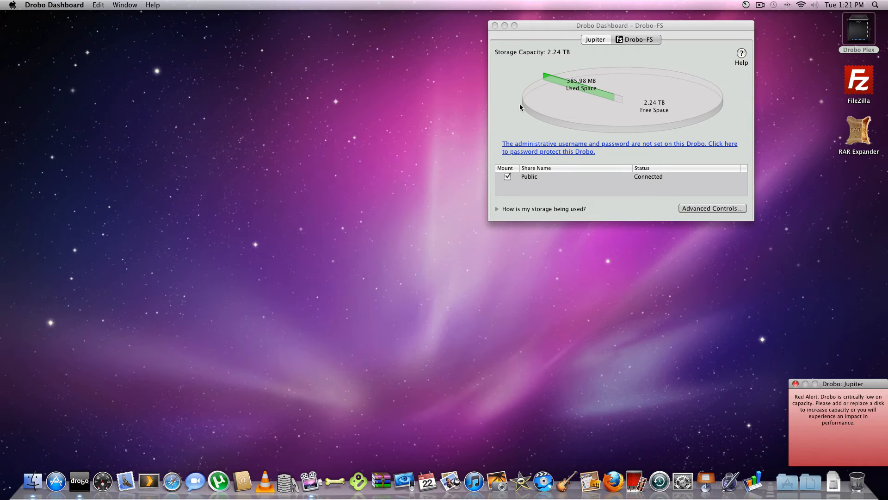
{"action": "mouse_move", "coordinate": [861, 40]}
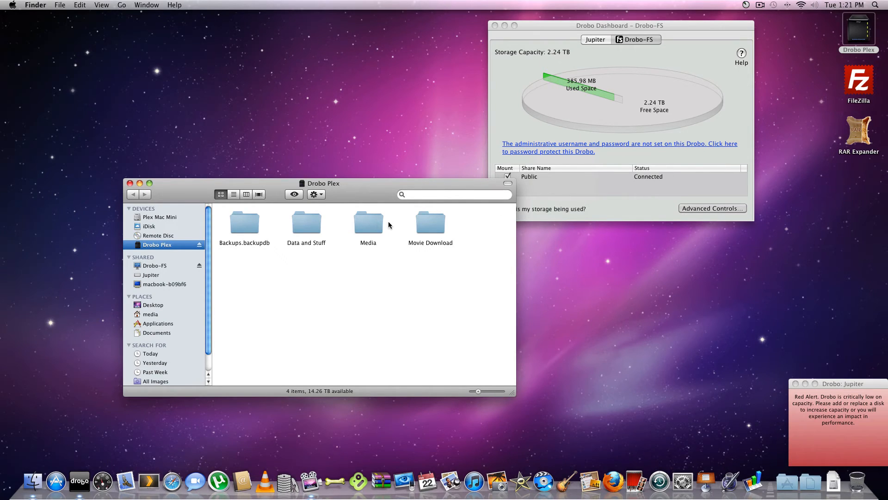
{"action": "mouse_move", "coordinate": [383, 227]}
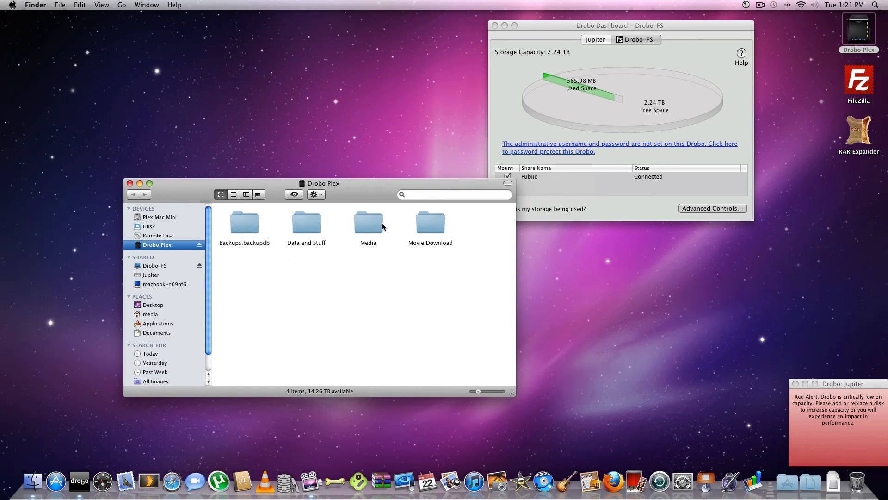
Step: Get Info on the Drobo Plex Media folder: 3.19 TB across 5,725 items
{"action": "right_click", "coordinate": [368, 221]}
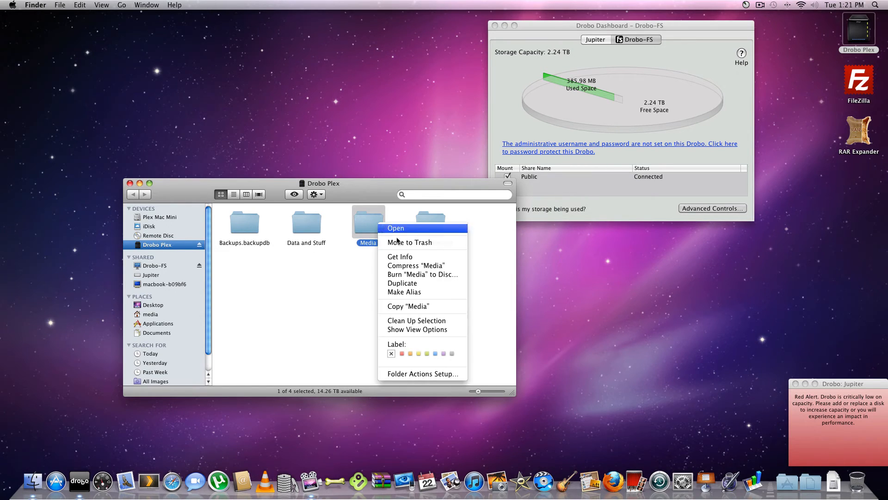
{"action": "left_click", "coordinate": [399, 256]}
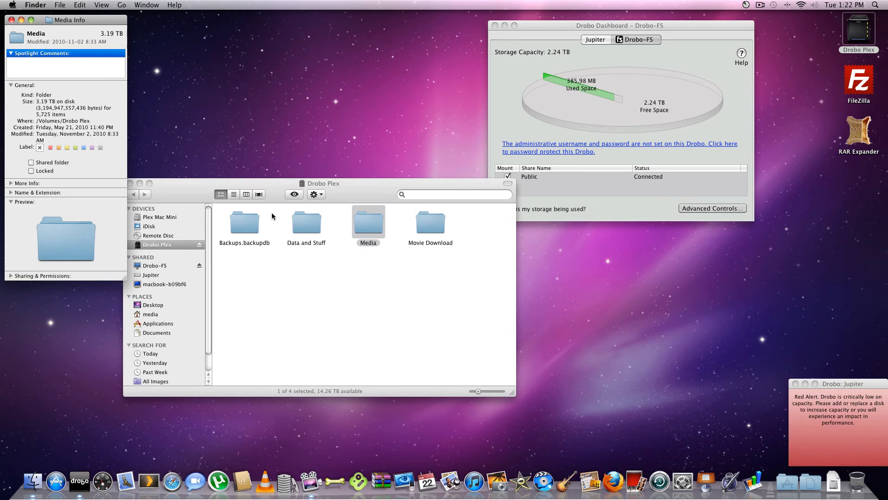
{"action": "mouse_move", "coordinate": [302, 224]}
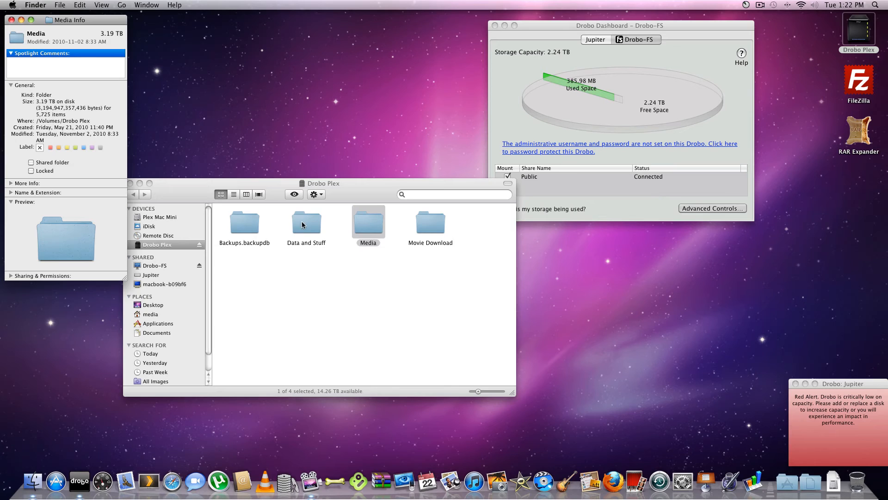
{"action": "mouse_move", "coordinate": [381, 237]}
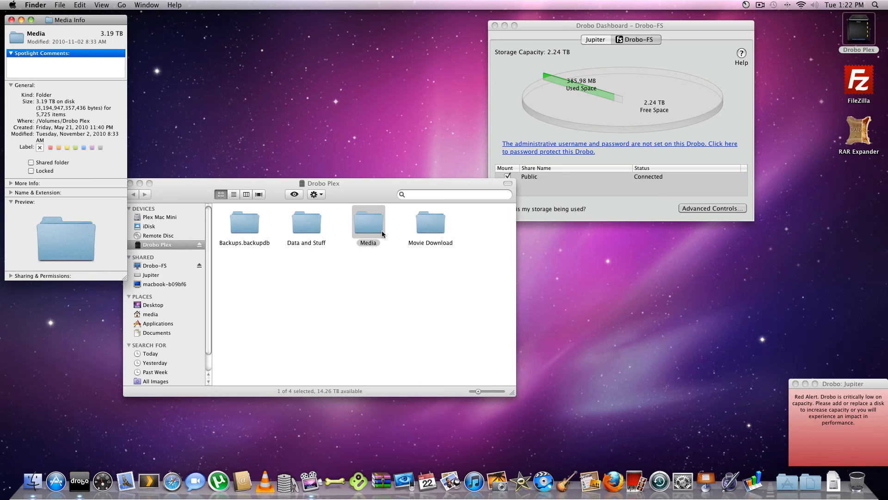
{"action": "mouse_move", "coordinate": [260, 210]}
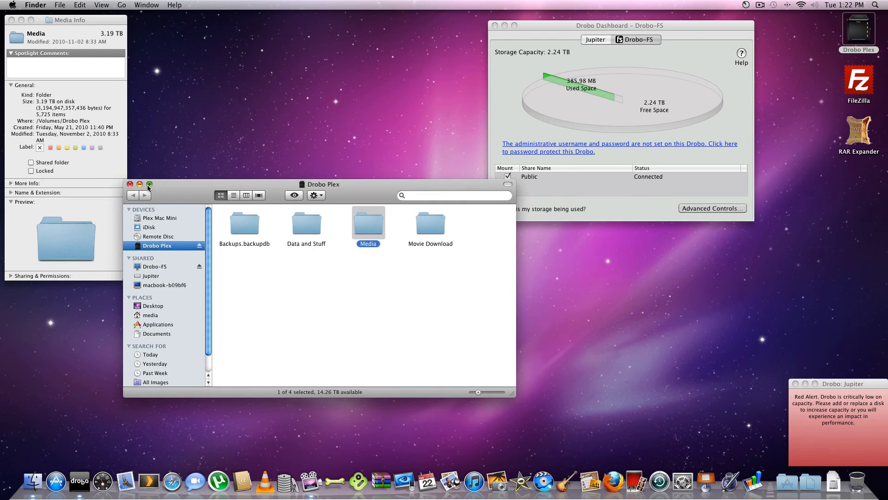
Step: Close the Drobo Plex Finder window and the Media Info window
{"action": "left_click", "coordinate": [130, 184]}
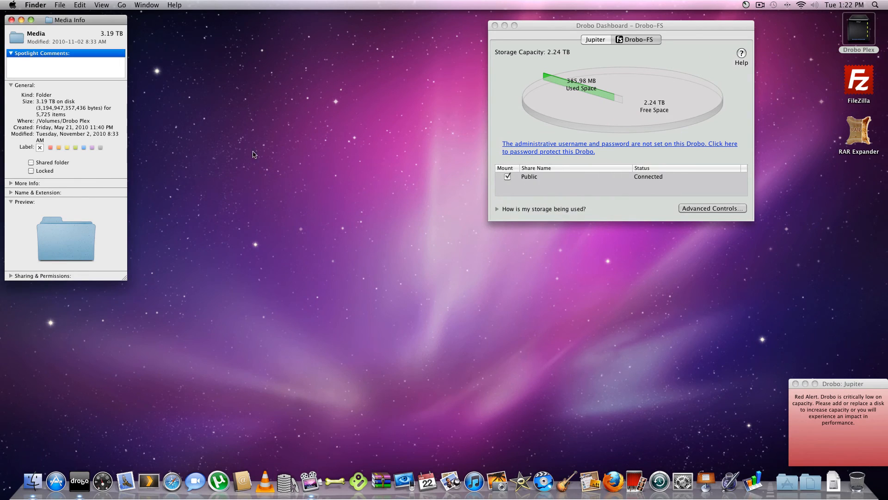
{"action": "mouse_move", "coordinate": [648, 66]}
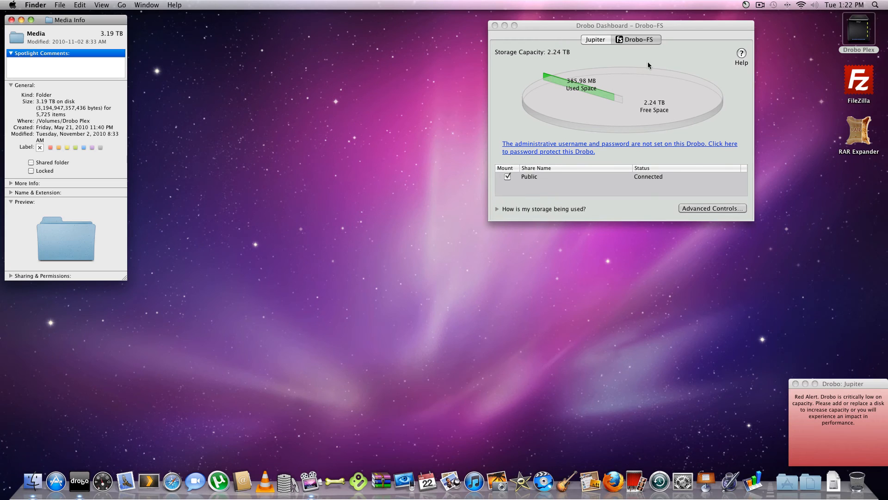
{"action": "mouse_move", "coordinate": [230, 50]}
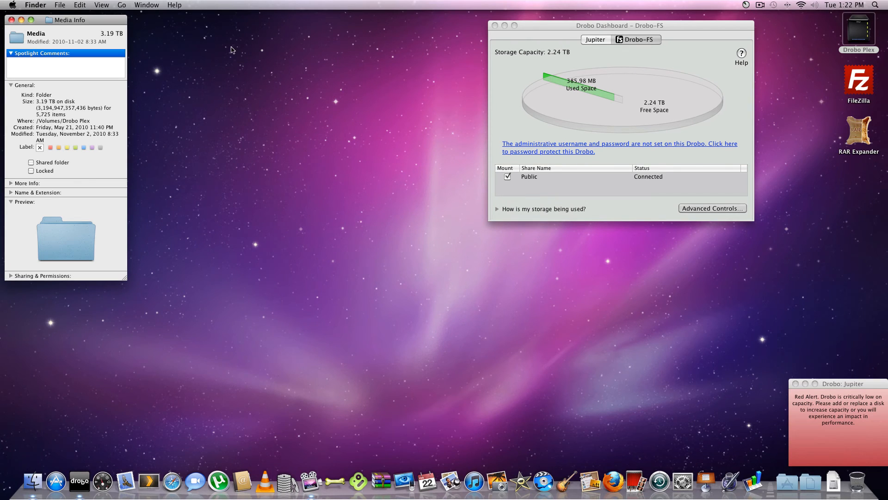
{"action": "left_click", "coordinate": [12, 20]}
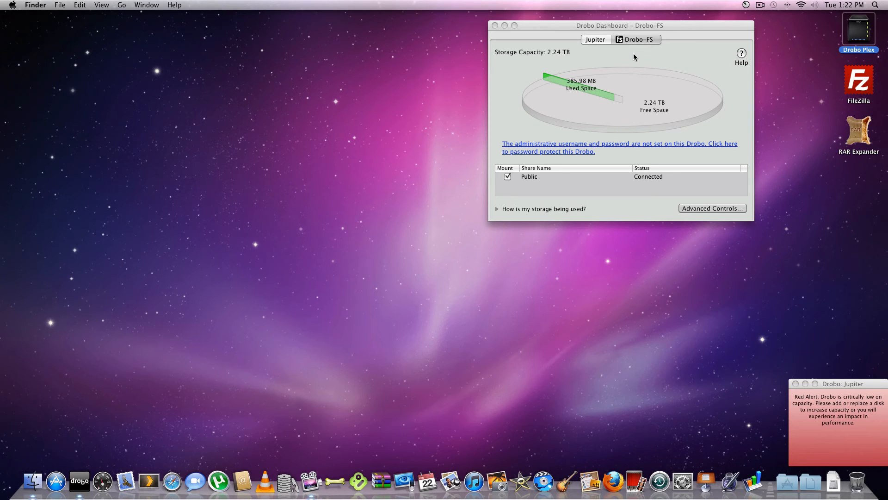
{"action": "mouse_move", "coordinate": [619, 209]}
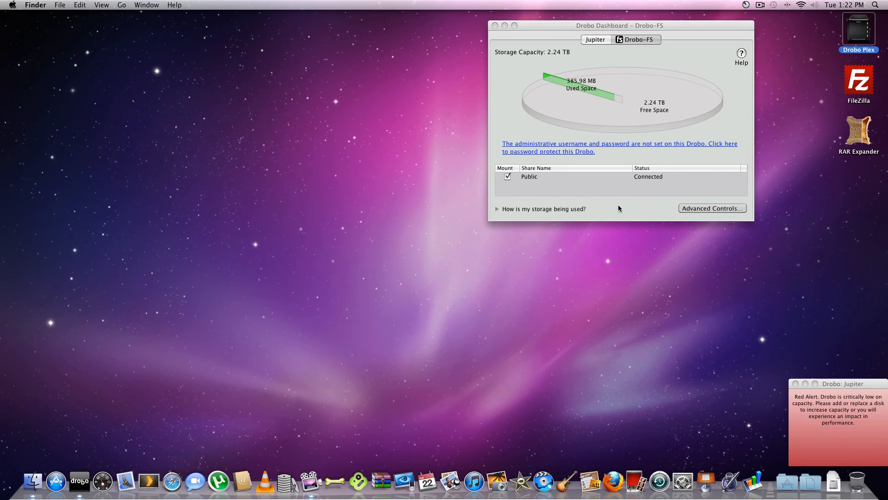
Step: Reopen Drobo-FS Advanced Controls showing Healthy, then close the Jupiter low-capacity Red Alert
{"action": "left_click", "coordinate": [711, 208]}
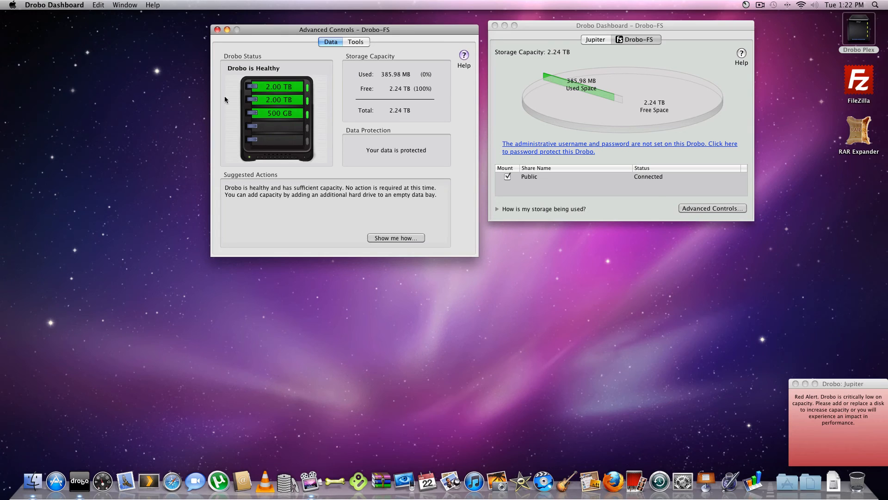
{"action": "mouse_move", "coordinate": [524, 178]}
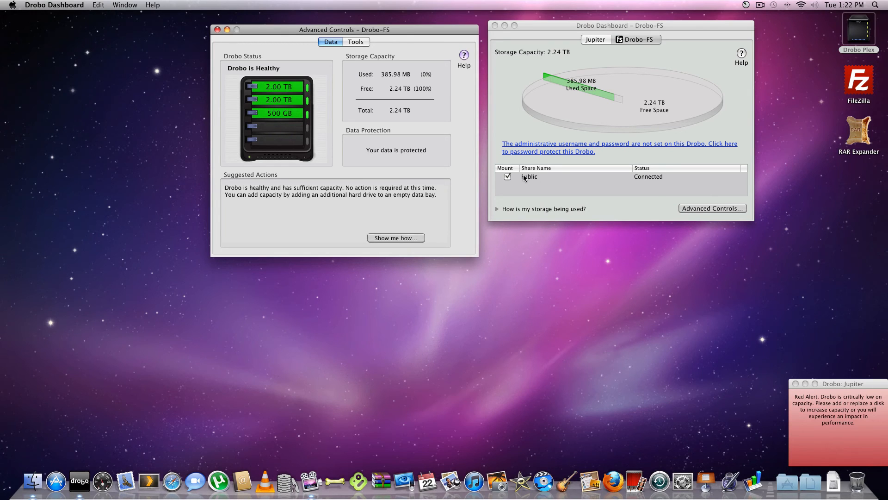
{"action": "mouse_move", "coordinate": [525, 179]}
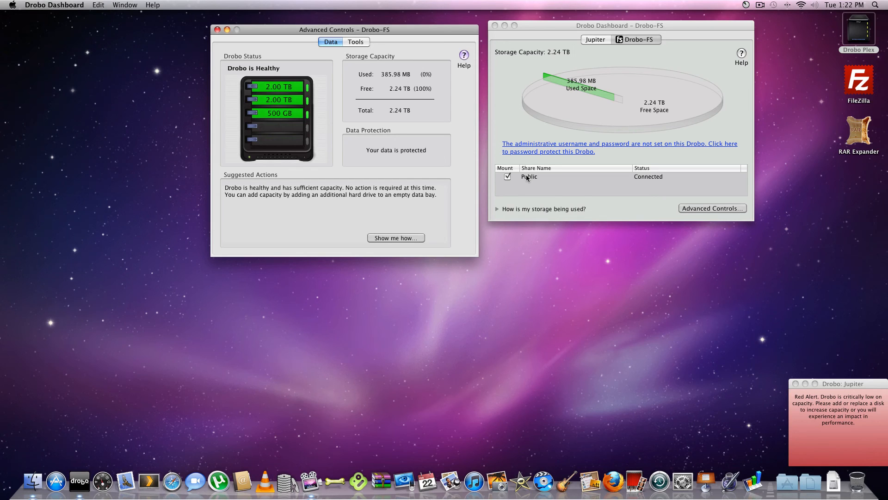
{"action": "mouse_move", "coordinate": [673, 192]}
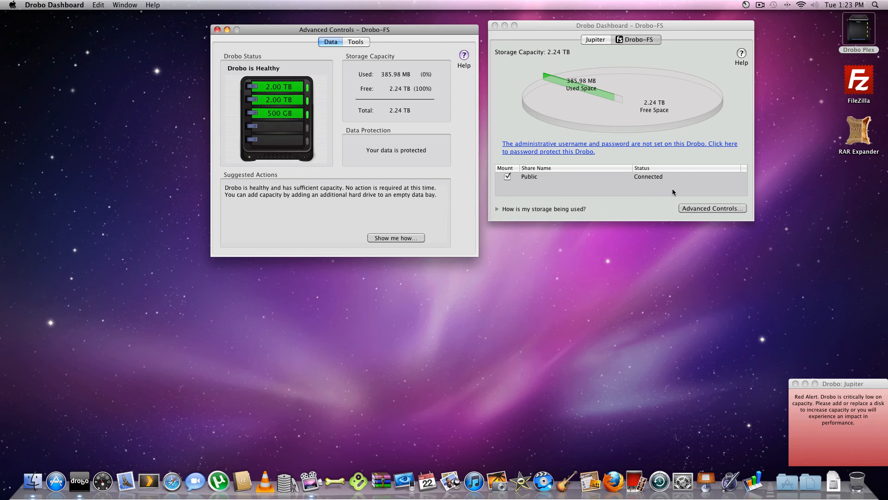
{"action": "mouse_move", "coordinate": [819, 386]}
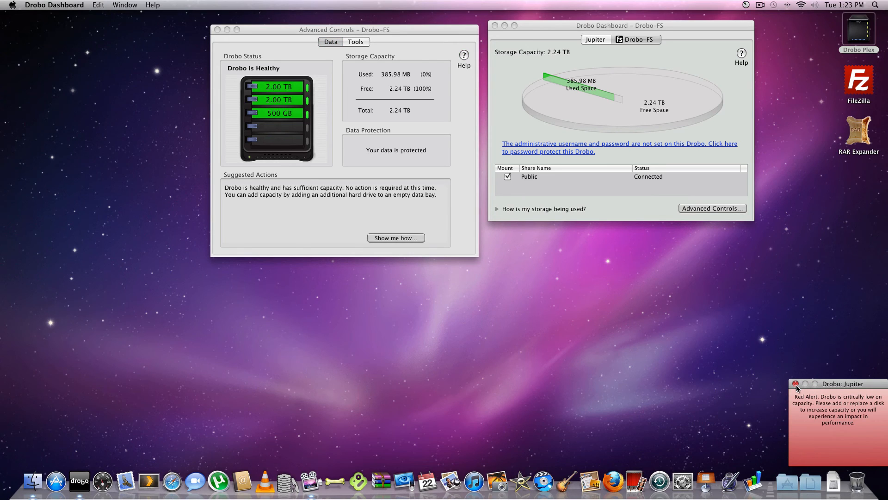
{"action": "left_click", "coordinate": [795, 384]}
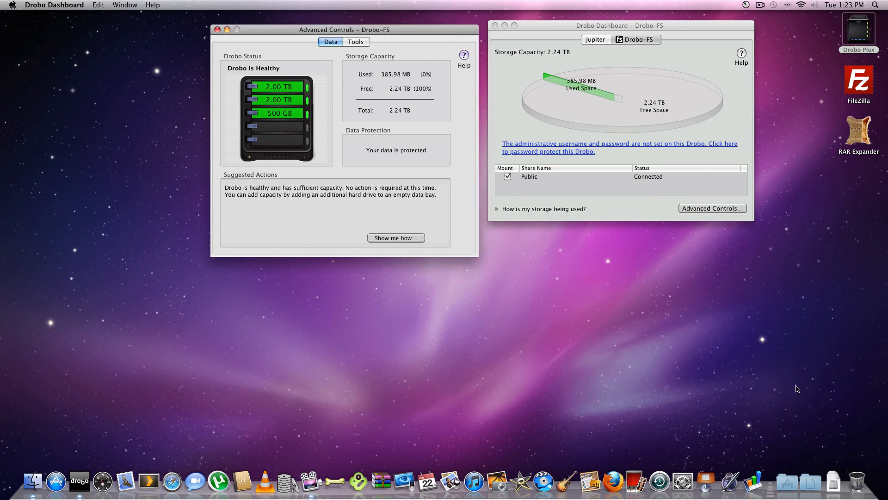
{"action": "mouse_move", "coordinate": [746, 380]}
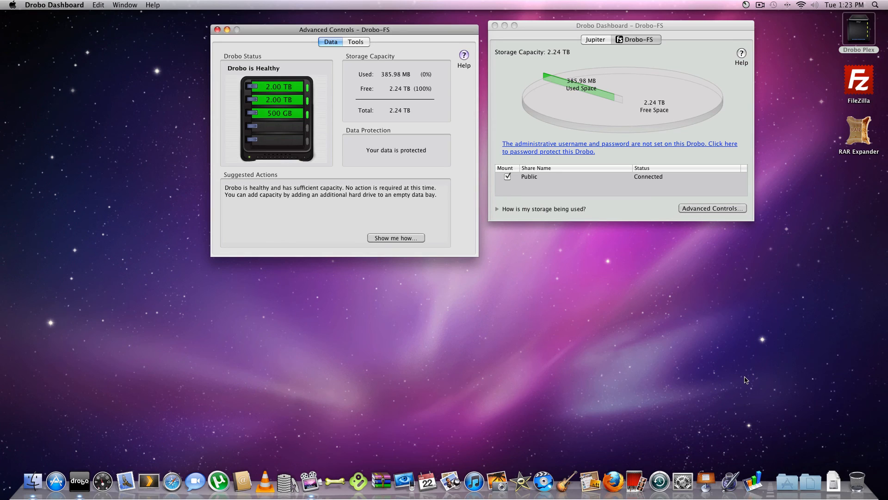